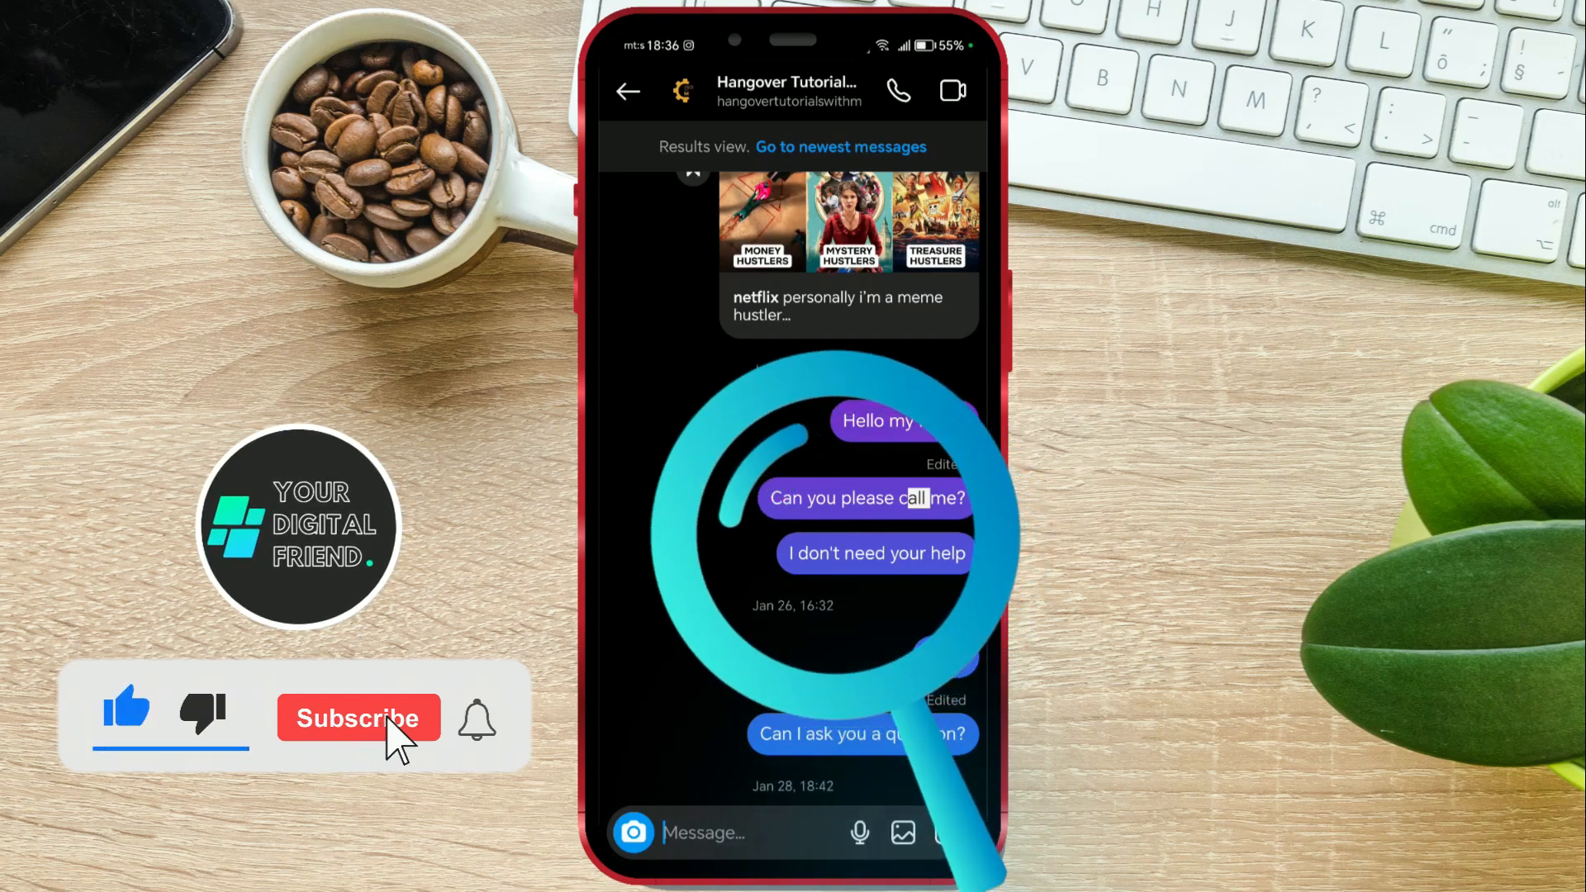
# Exit the searched Instagram chat and return to the Android home screen
pyautogui.click(357, 717)
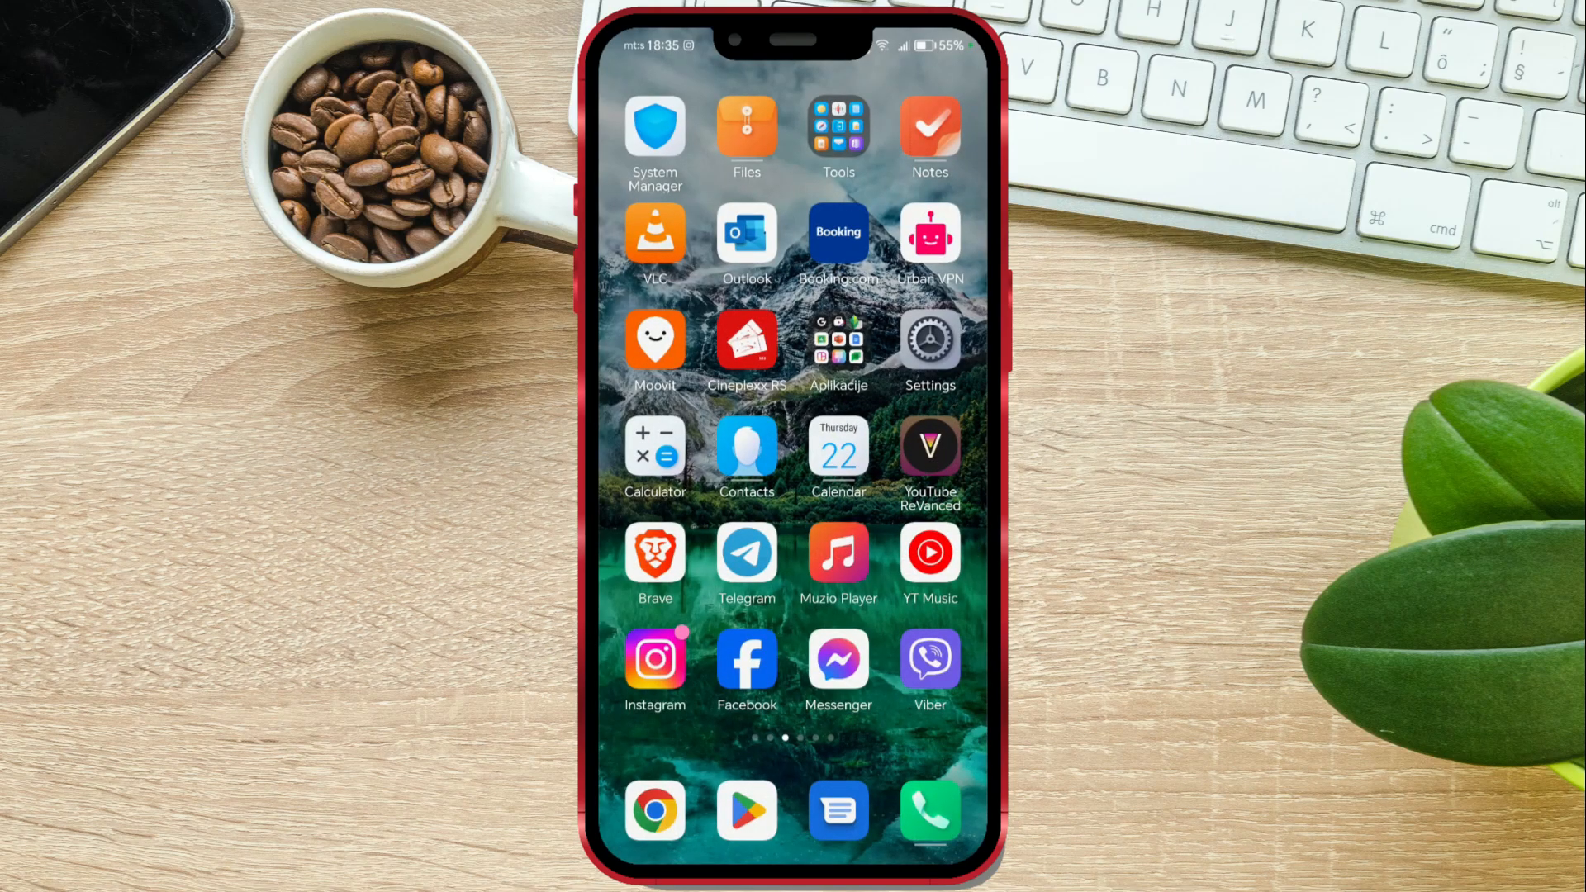
# Launch Instagram, open Hangover Tutorials with M chat details, and start an in-chat search
pyautogui.click(655, 662)
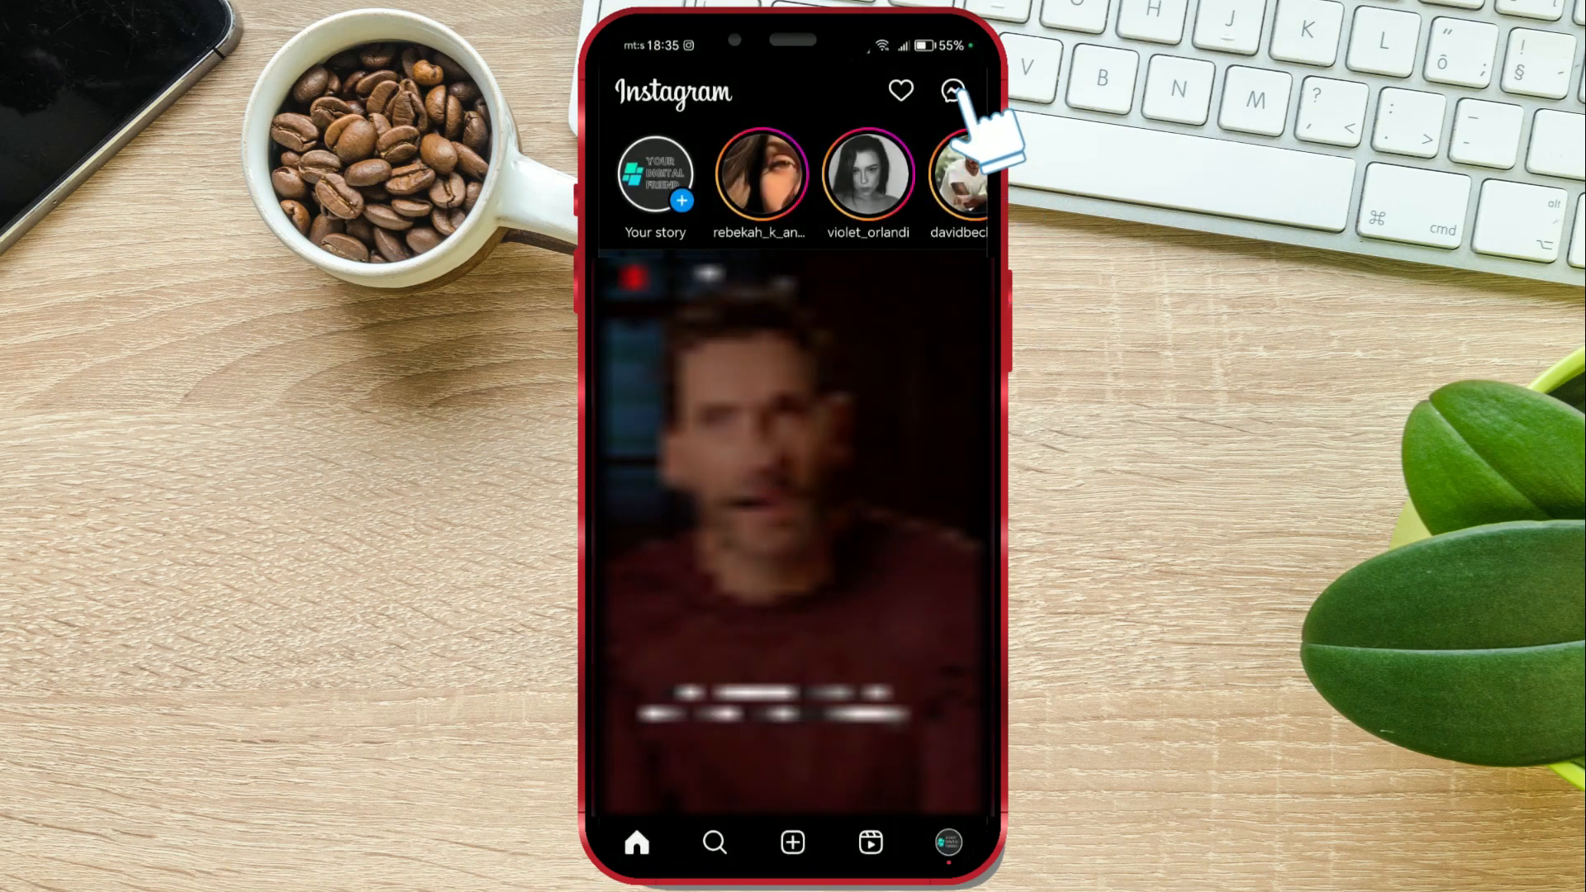
pyautogui.click(951, 90)
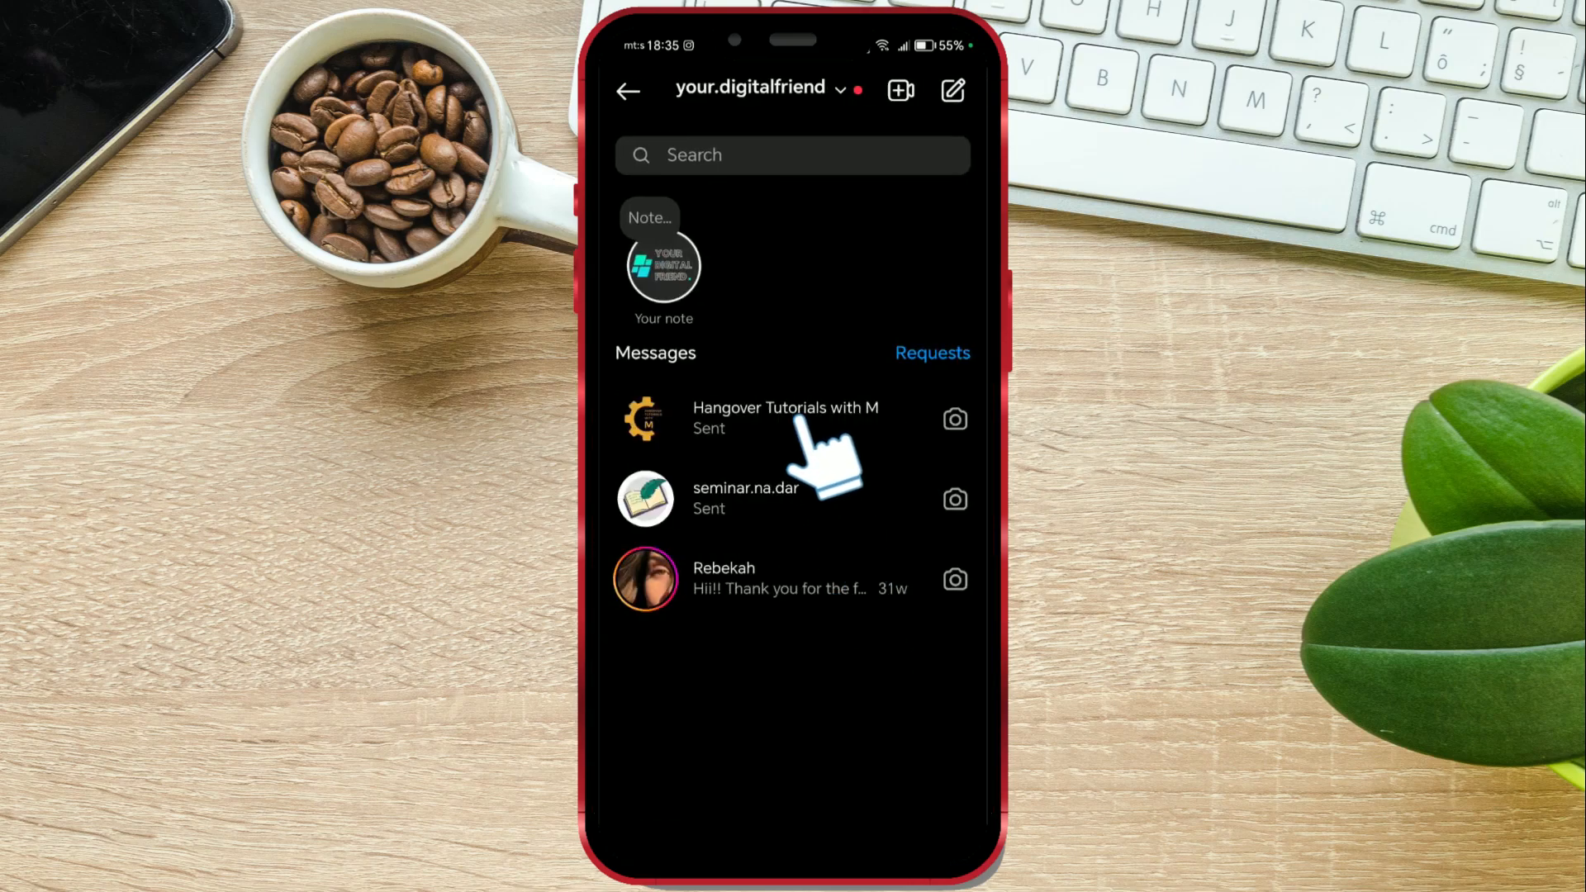
pyautogui.click(785, 416)
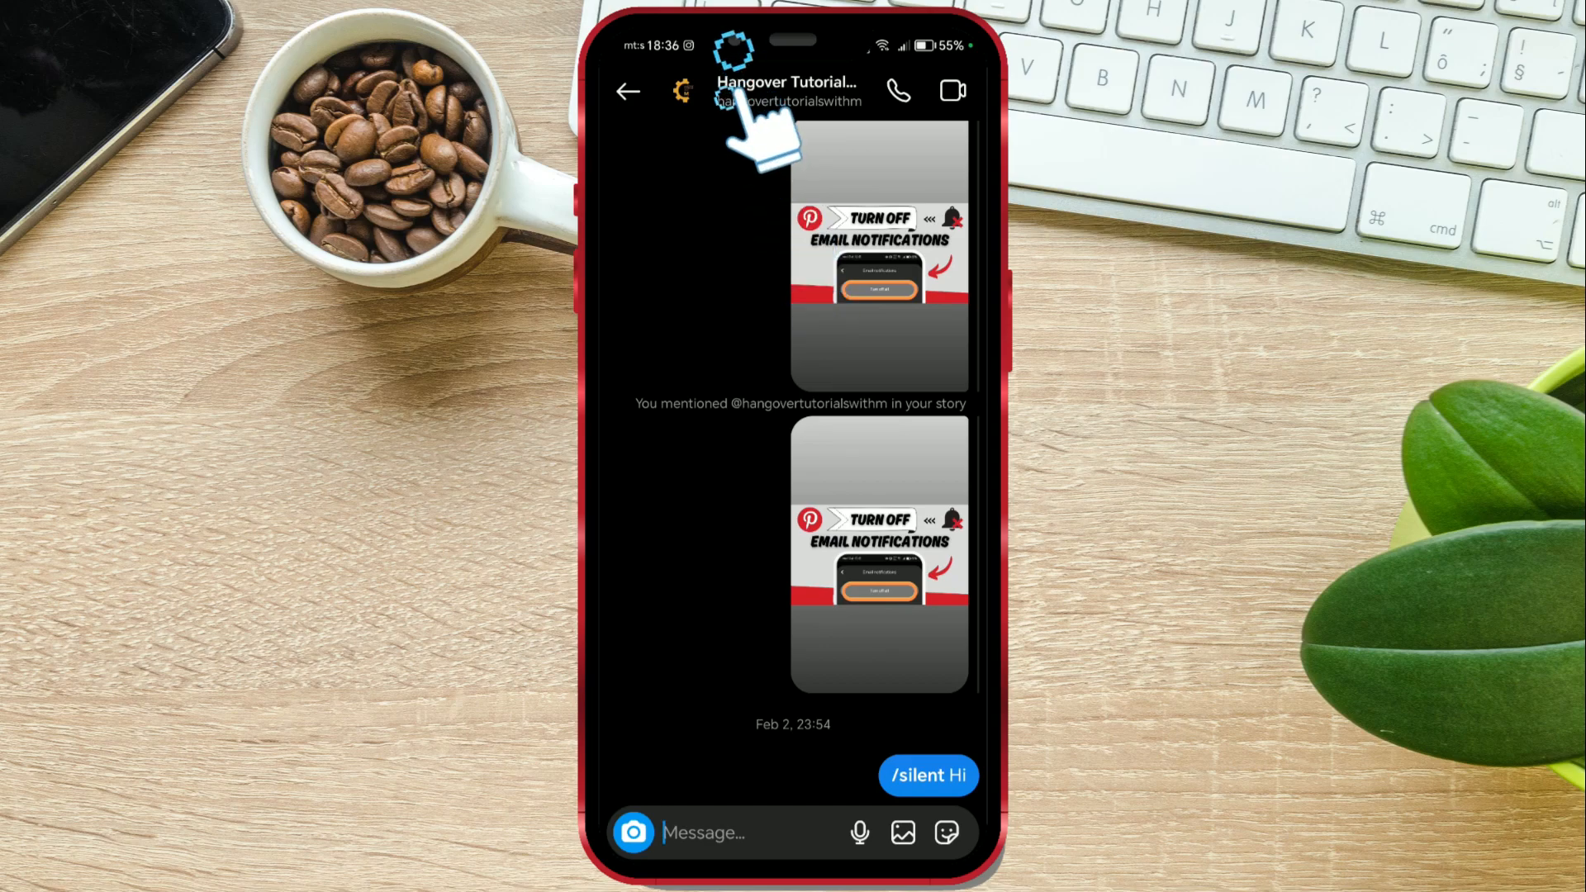
pyautogui.click(787, 91)
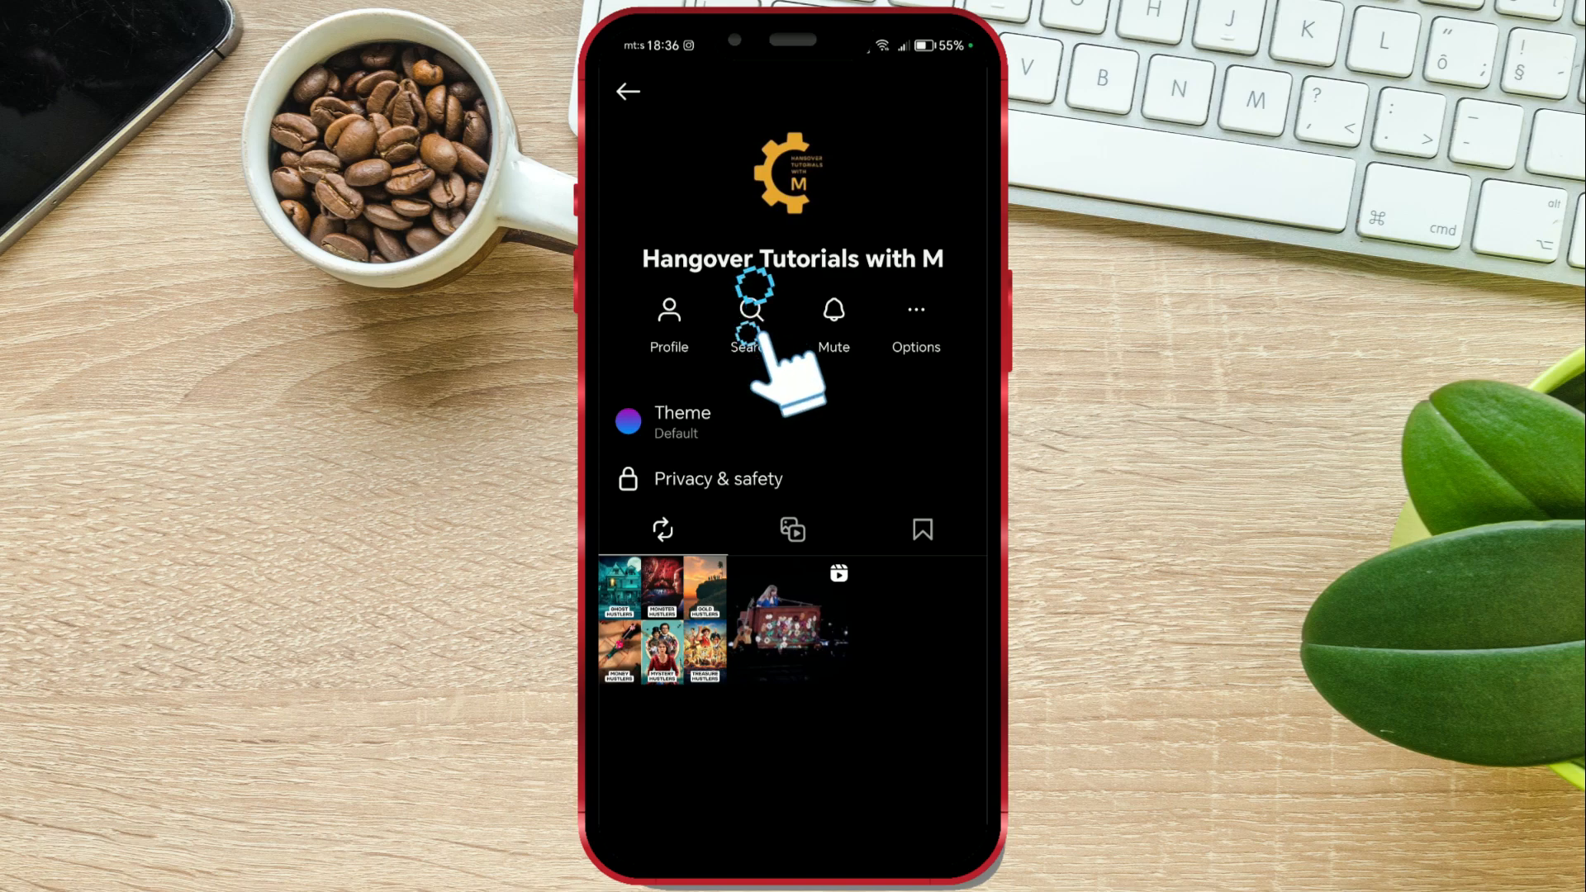
pyautogui.click(751, 319)
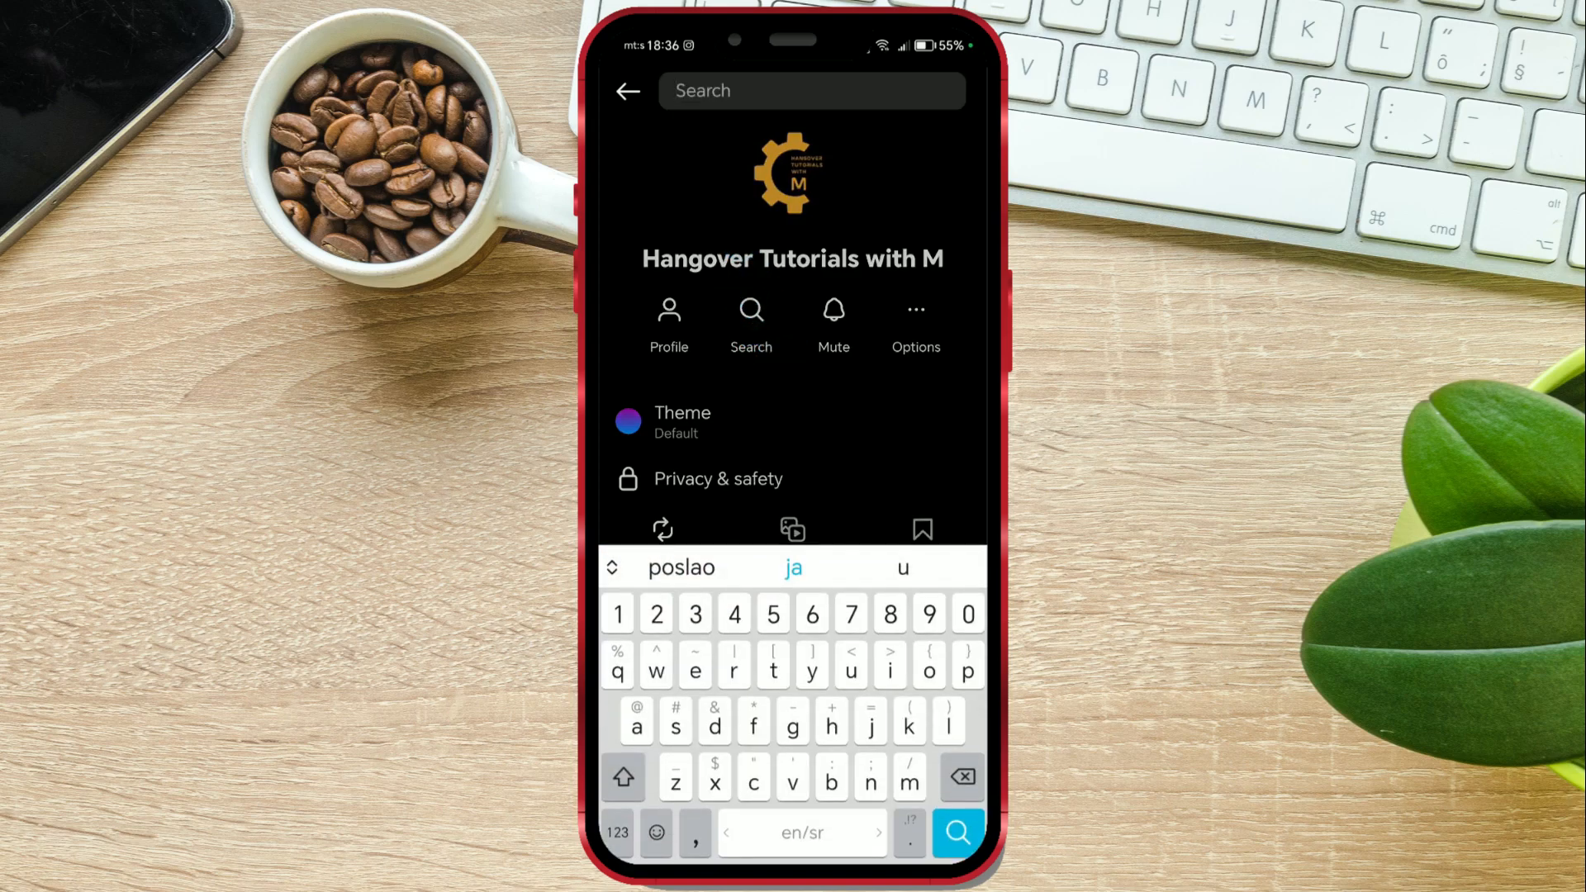
# Search the Hangover Tutorials with M chat for 'hello', showing two matches
pyautogui.write('hello')
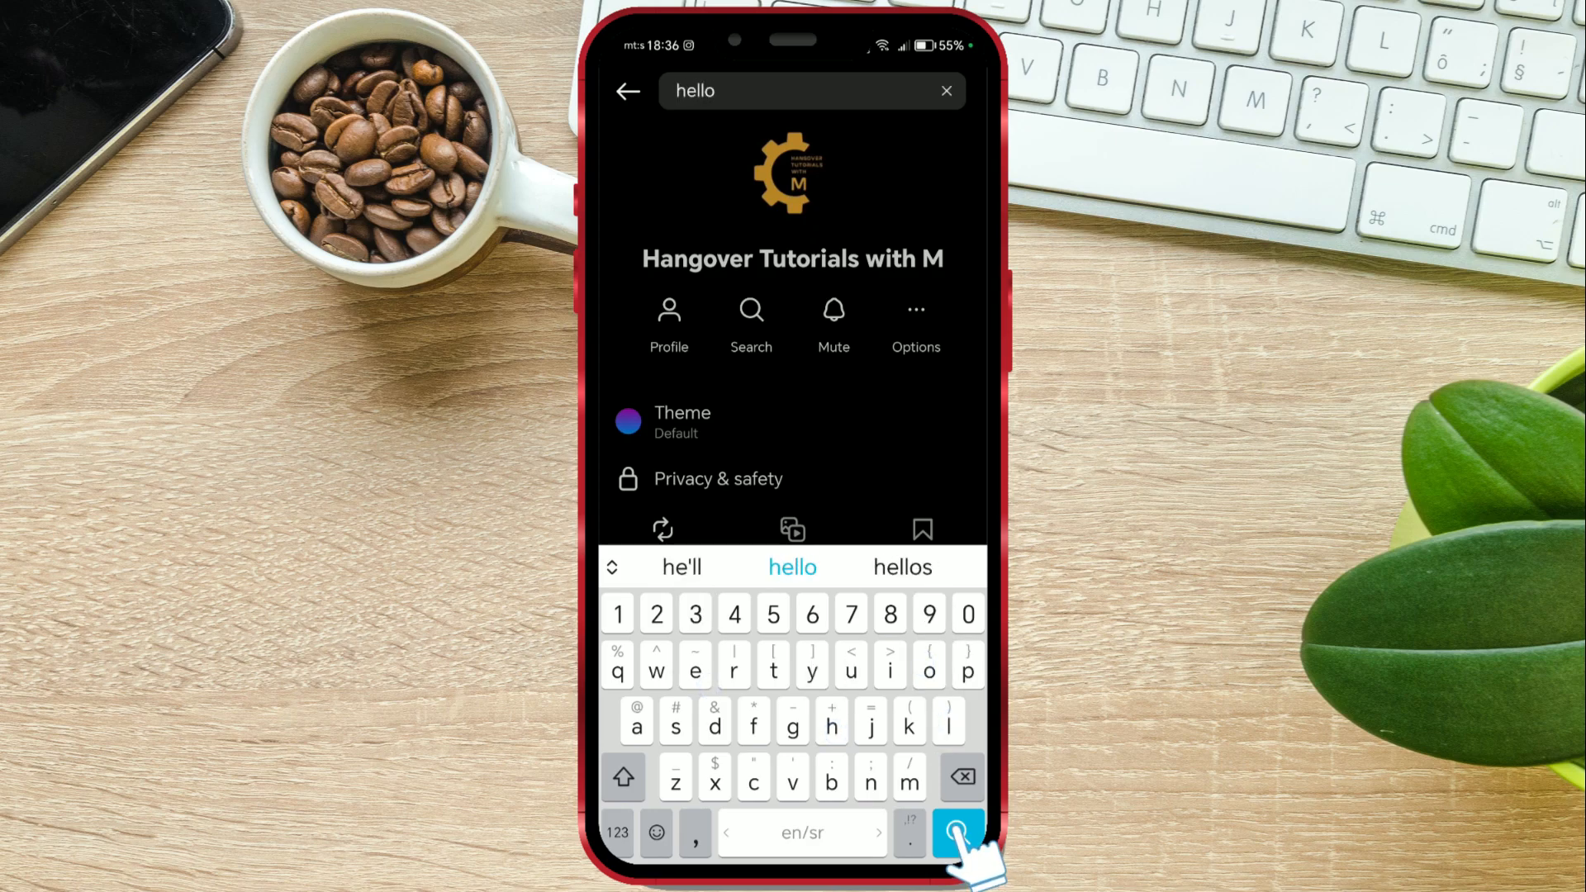
pyautogui.click(956, 833)
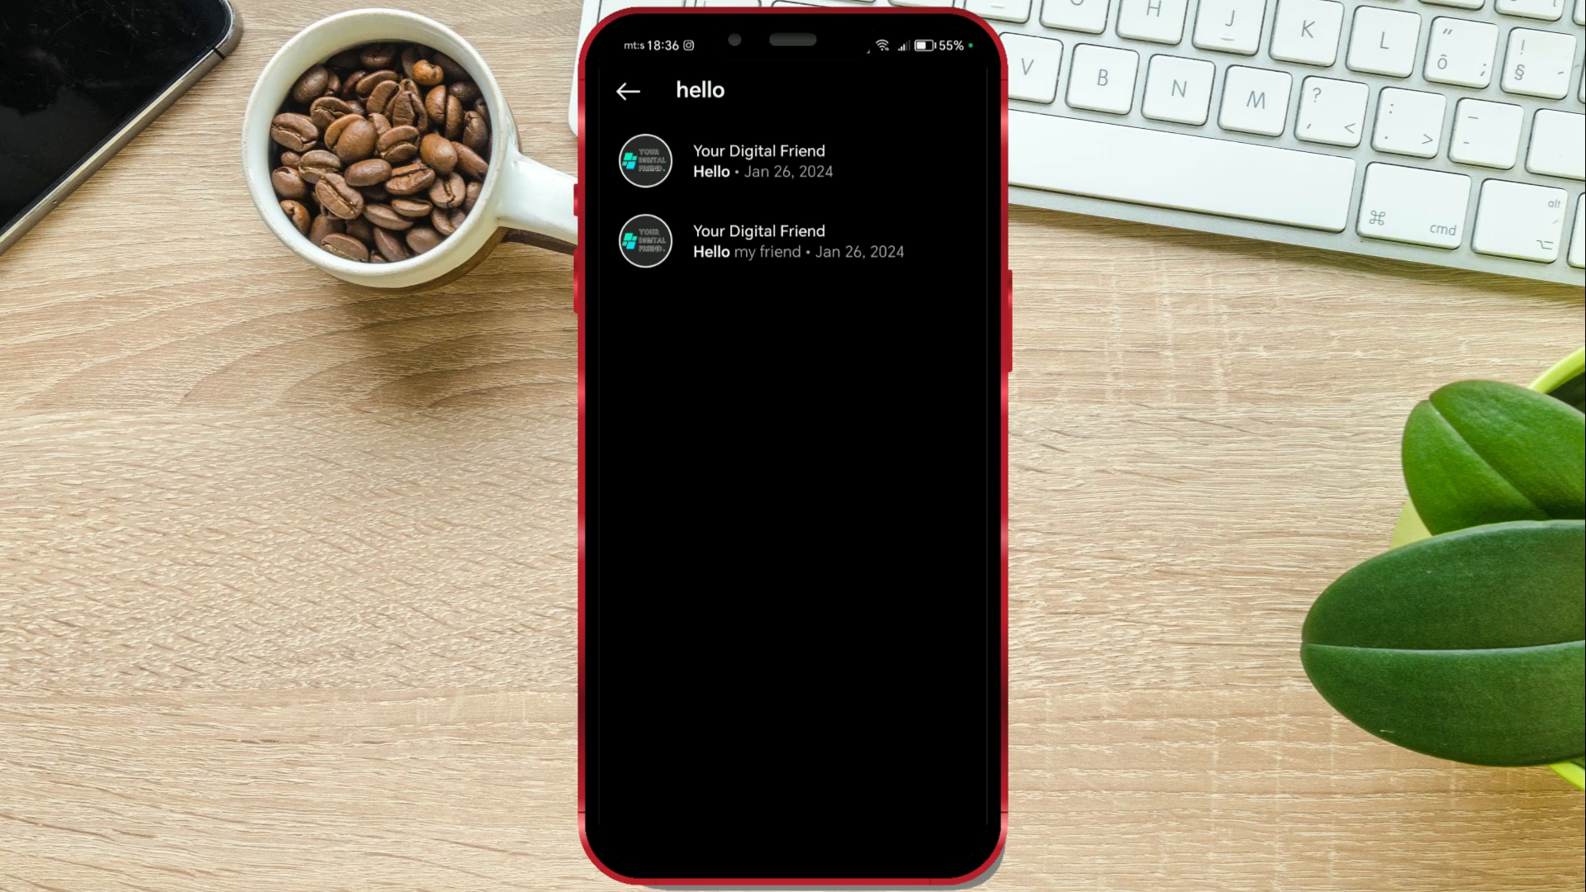
pyautogui.moveTo(698, 198)
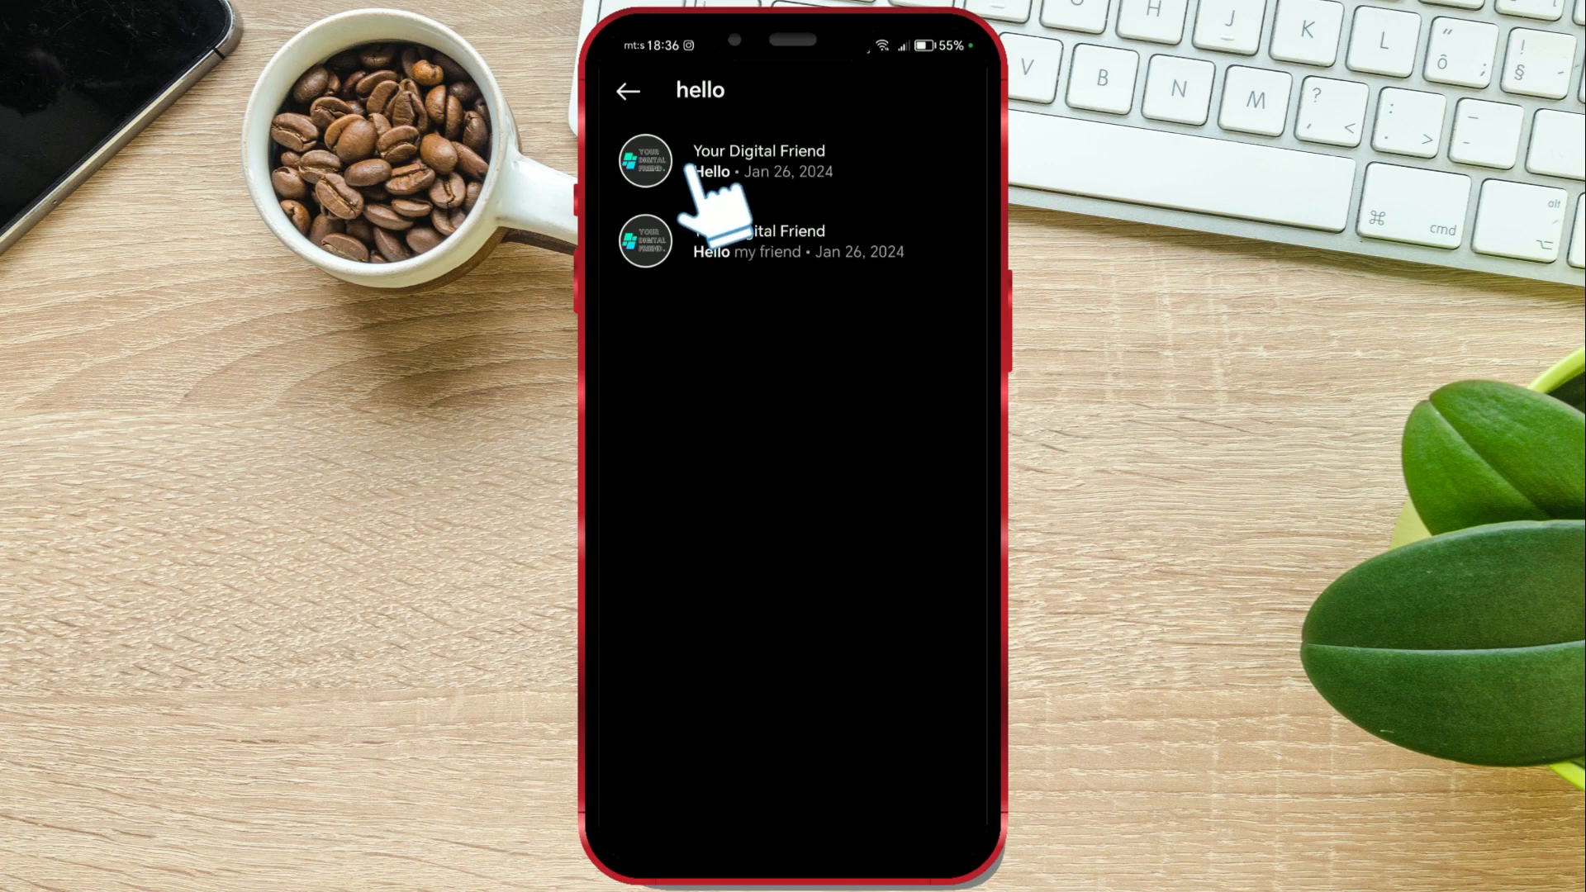
# Jump to the 'Hello my friend' message, then search the chat for 'call'
pyautogui.click(758, 161)
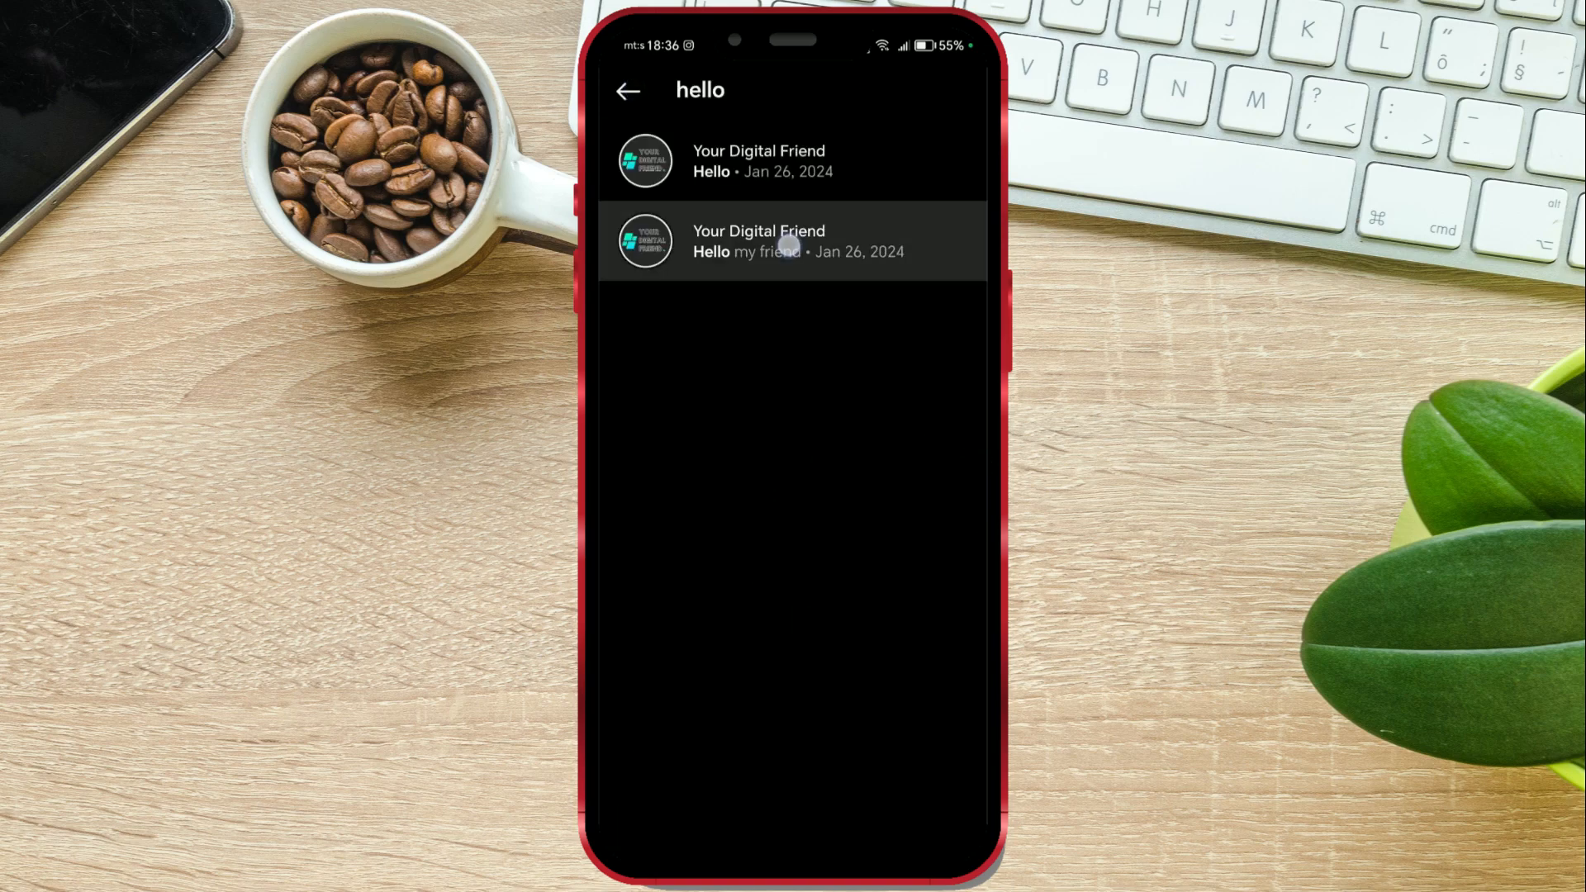
pyautogui.click(797, 240)
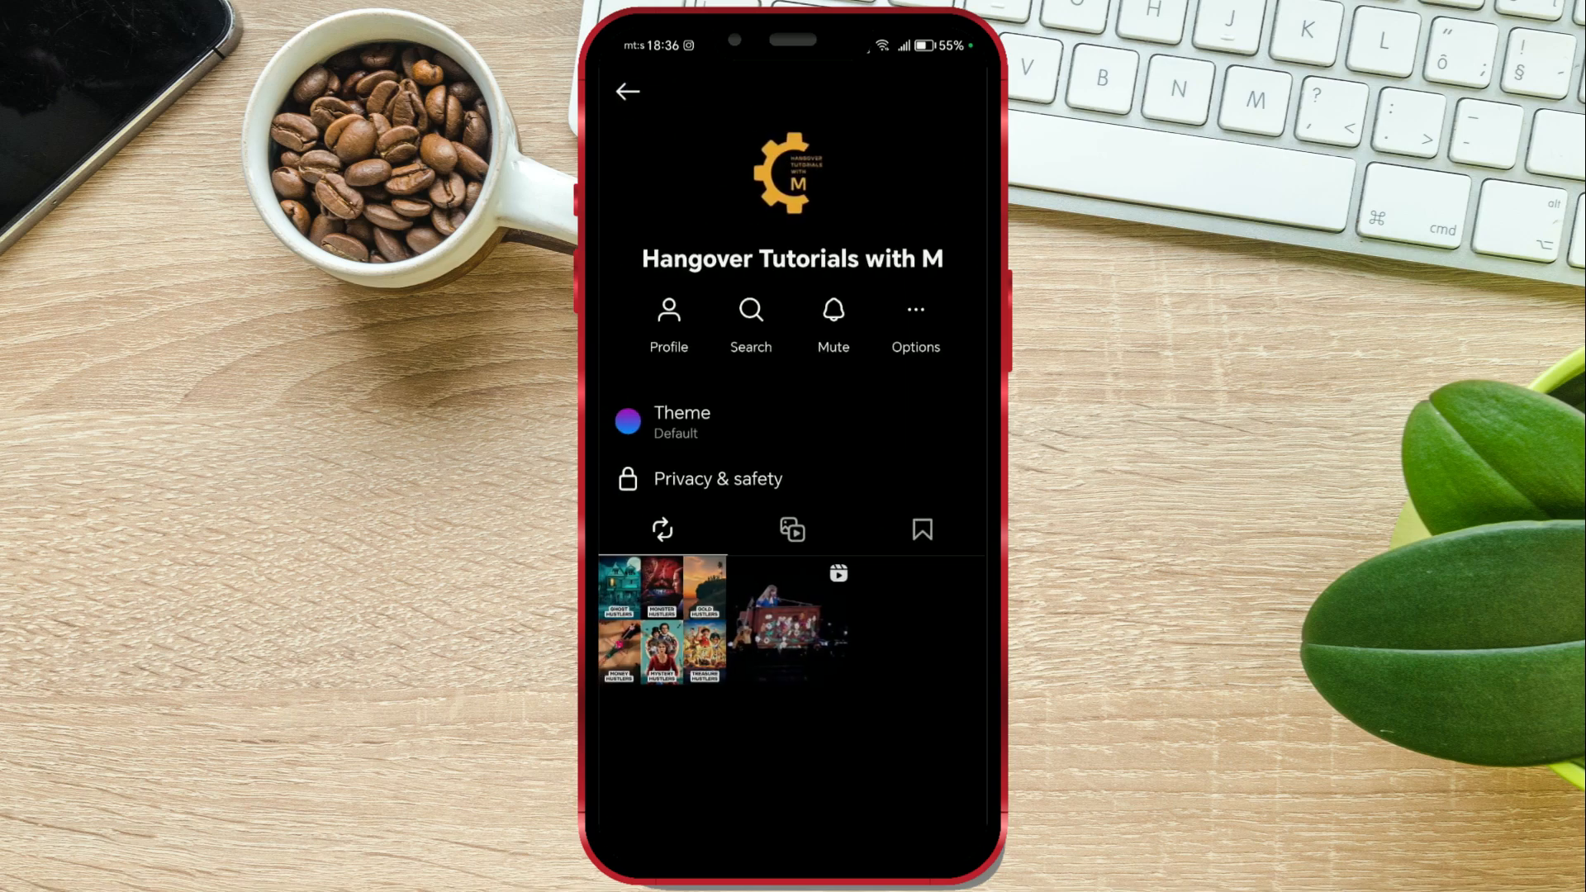
pyautogui.click(751, 318)
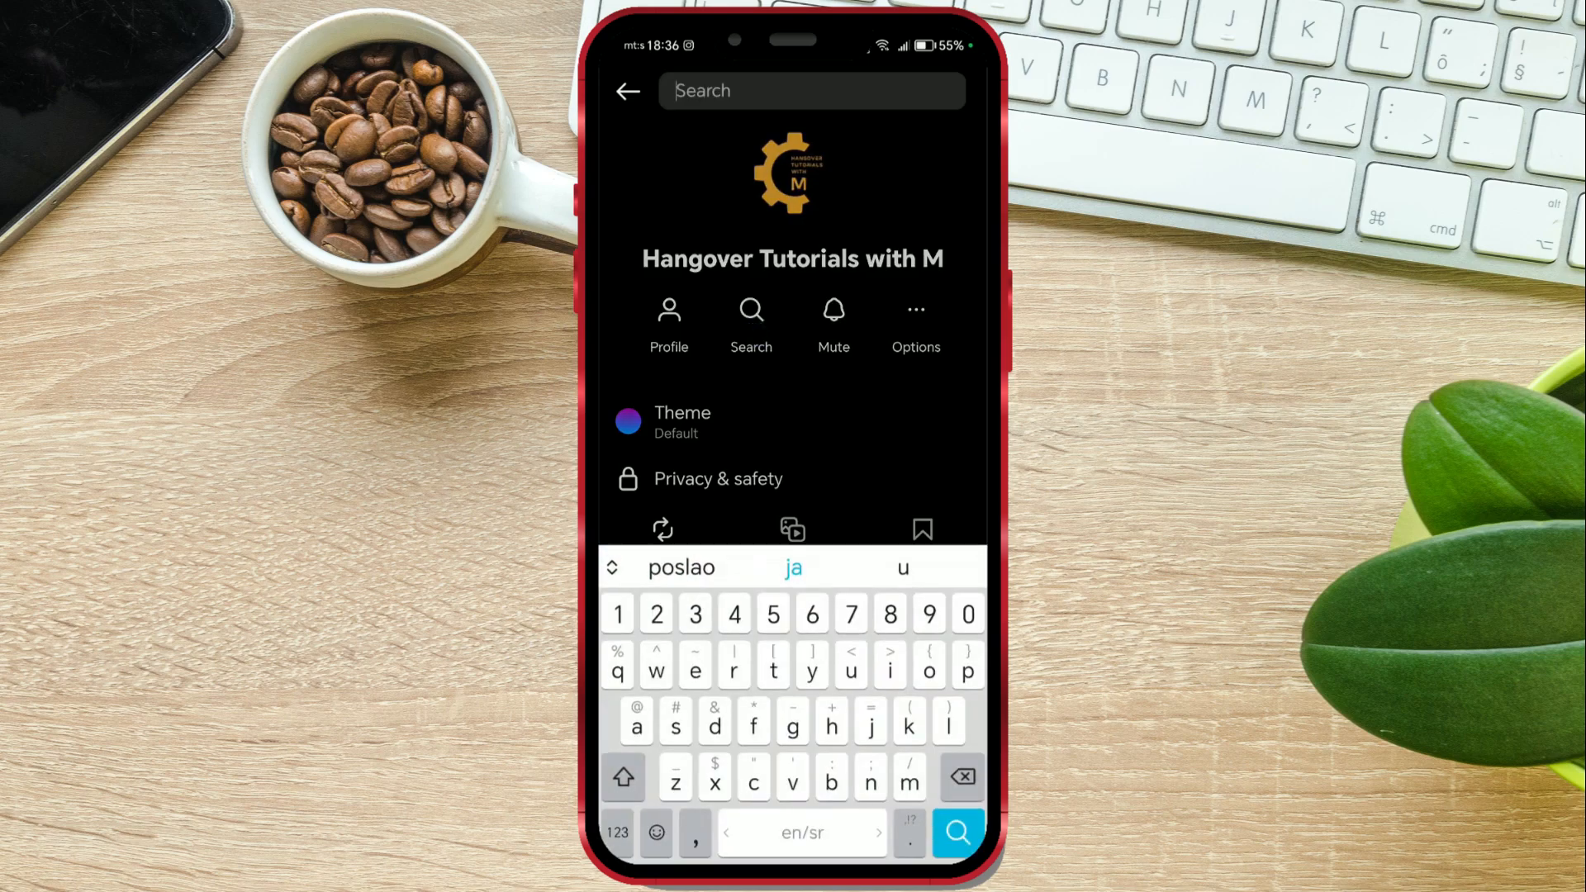
pyautogui.click(956, 833)
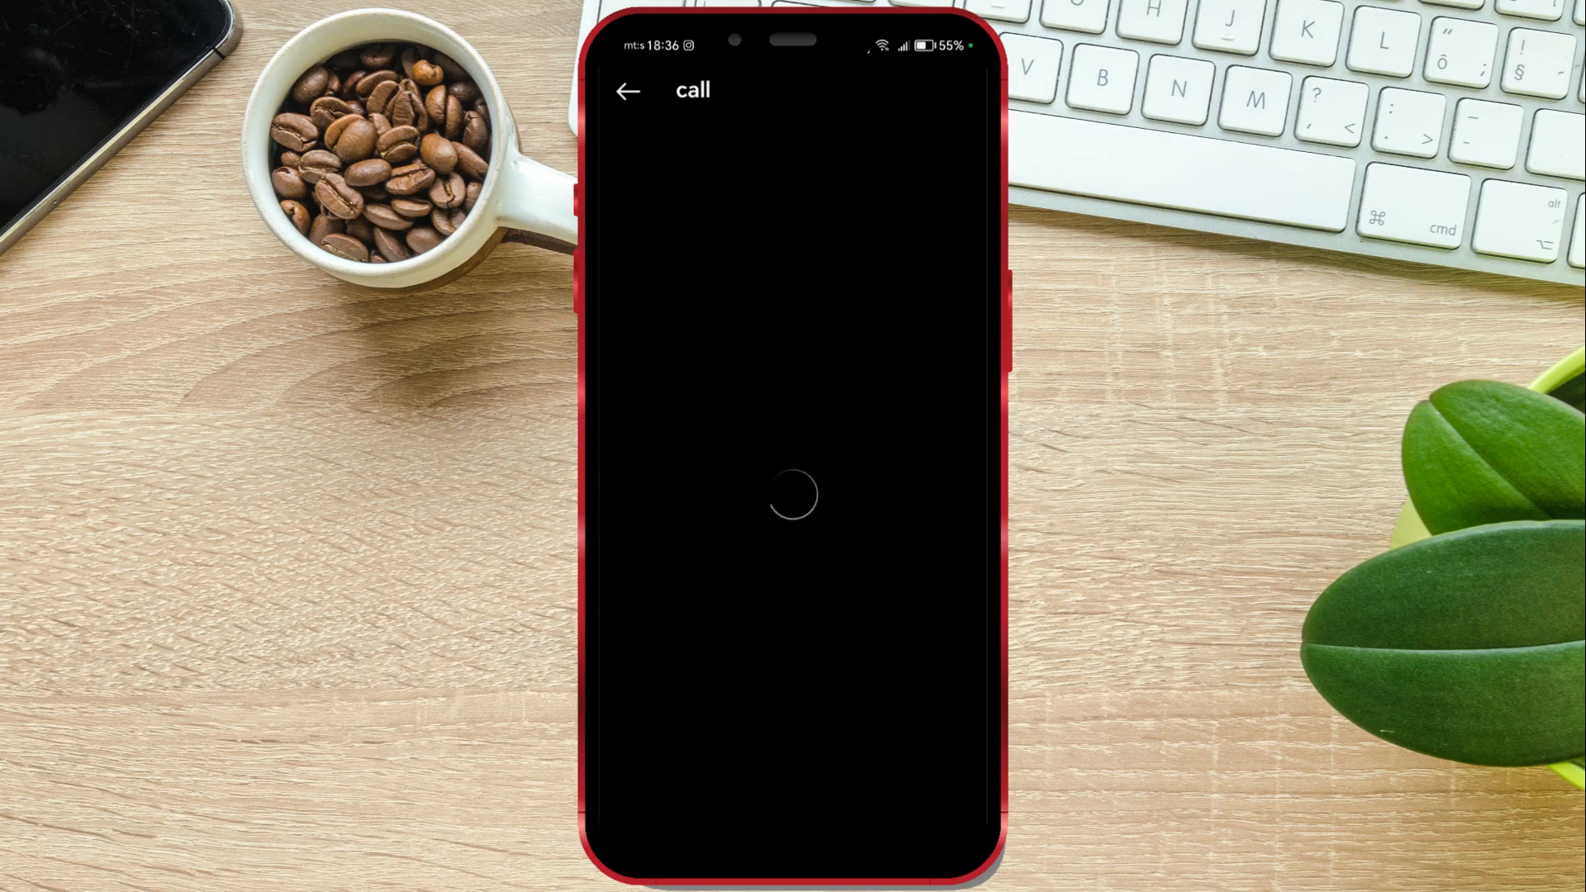